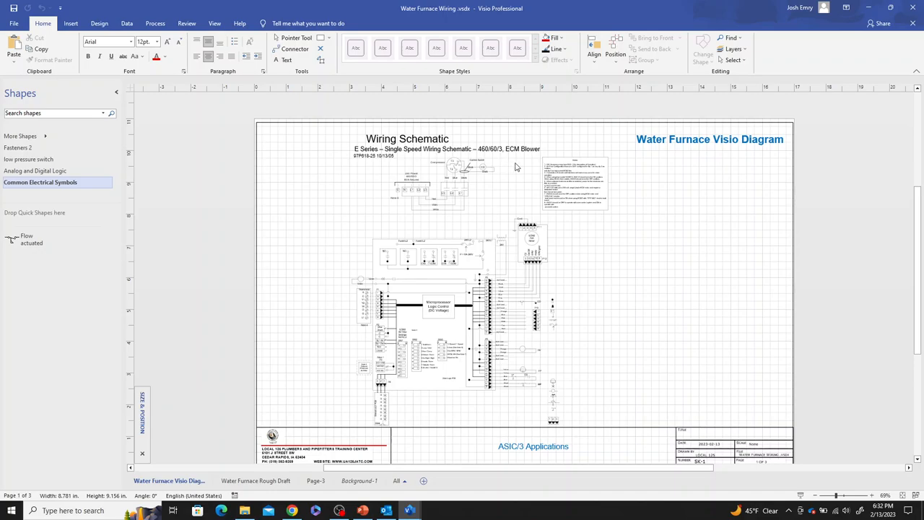
pyautogui.moveTo(496, 273)
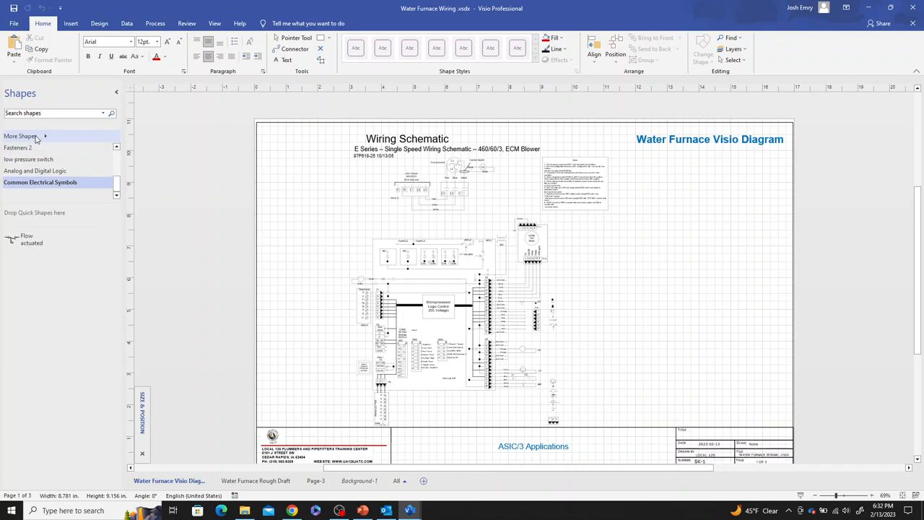
# Step: Create a new blank stencil in US units from More Shapes
pyautogui.click(20, 136)
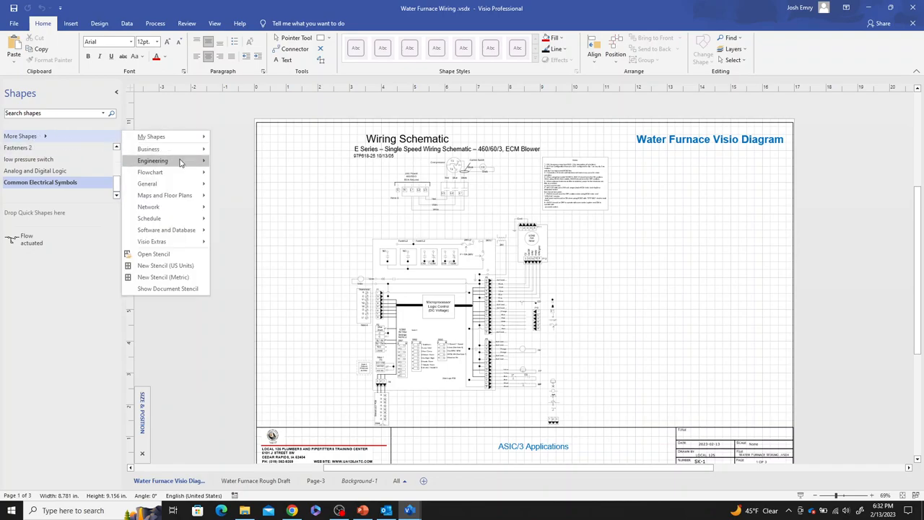
pyautogui.moveTo(179, 265)
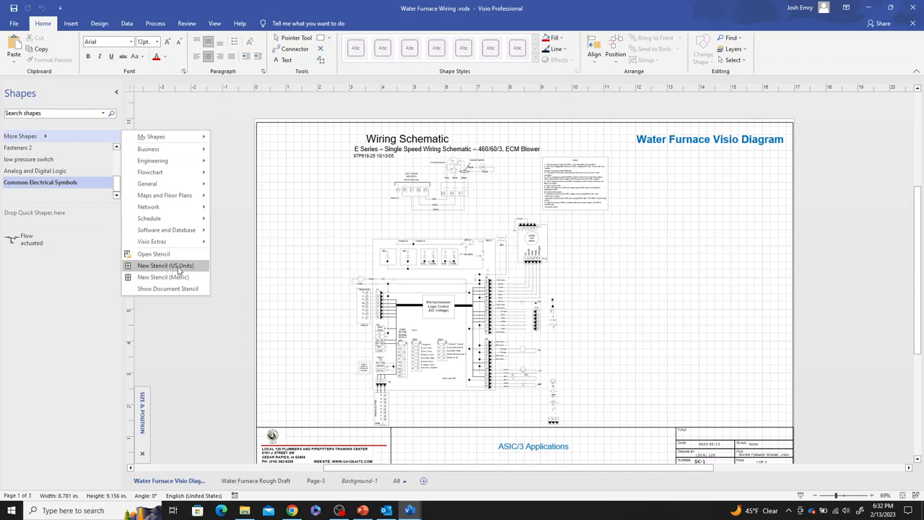
pyautogui.click(165, 265)
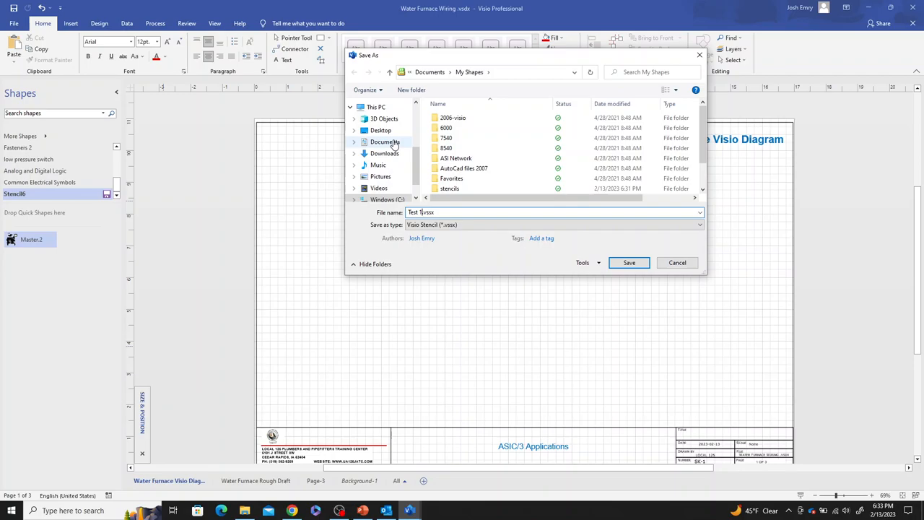
# Step: Save the stencil as 'Test 1' in Documents > My Shapes > stencils
pyautogui.click(385, 141)
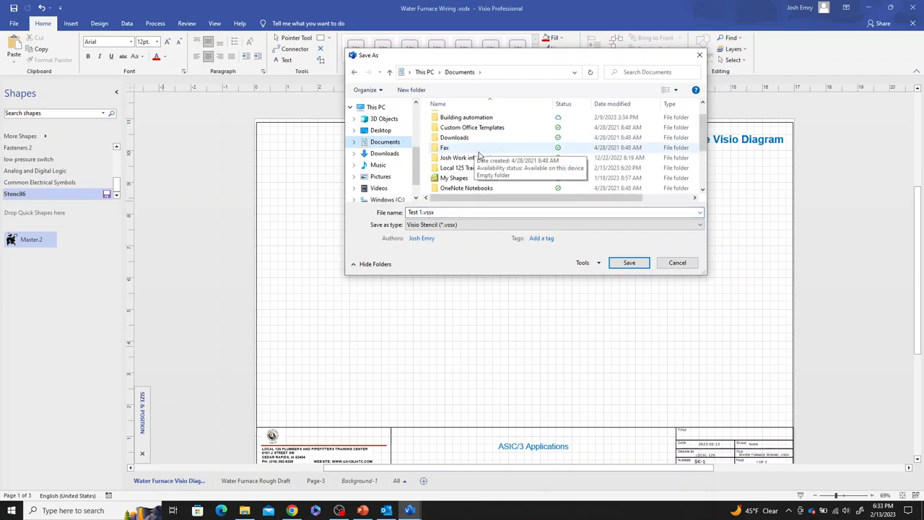
pyautogui.moveTo(453, 177)
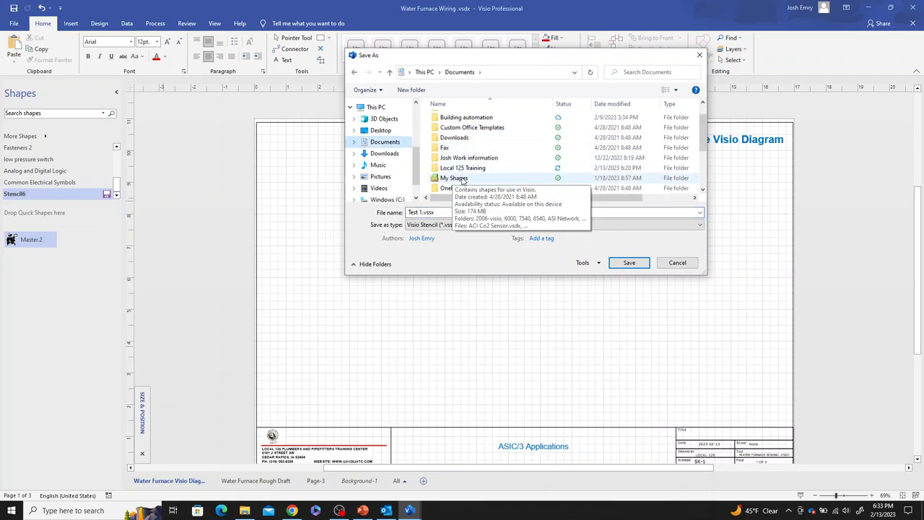
pyautogui.doubleClick(453, 178)
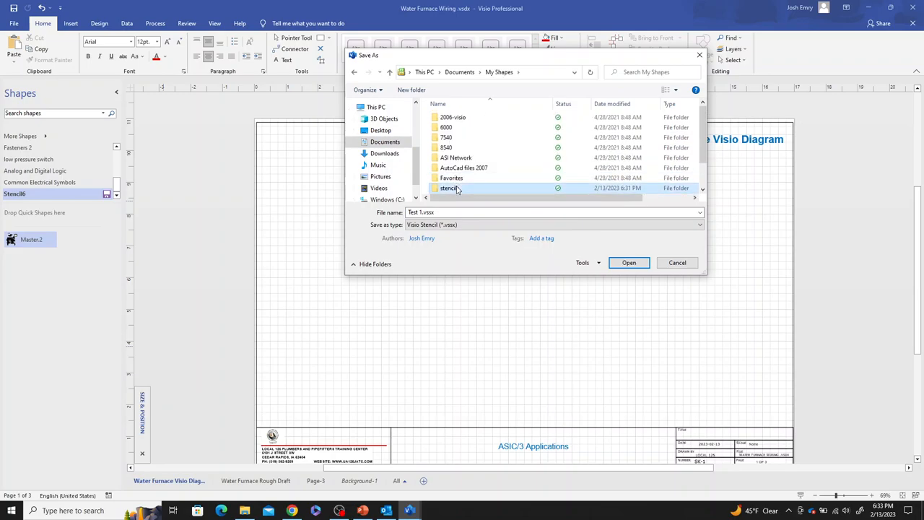
pyautogui.doubleClick(450, 187)
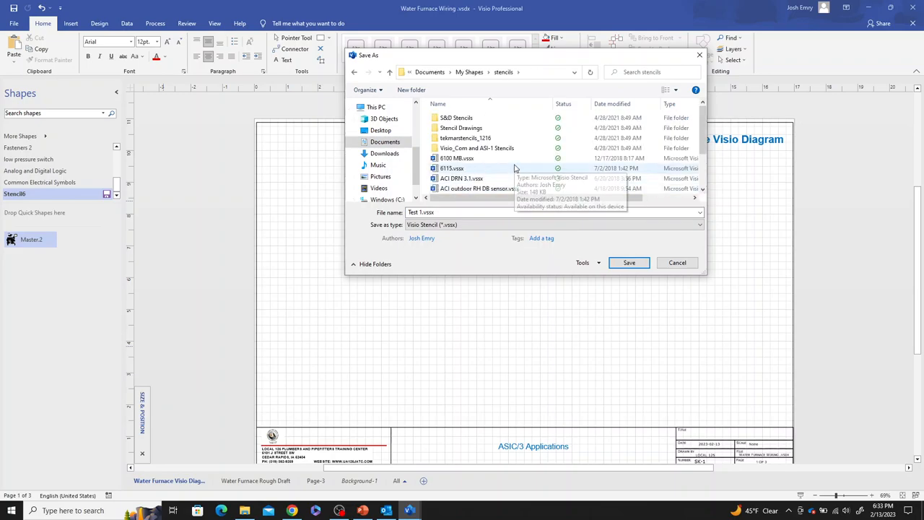
pyautogui.click(629, 262)
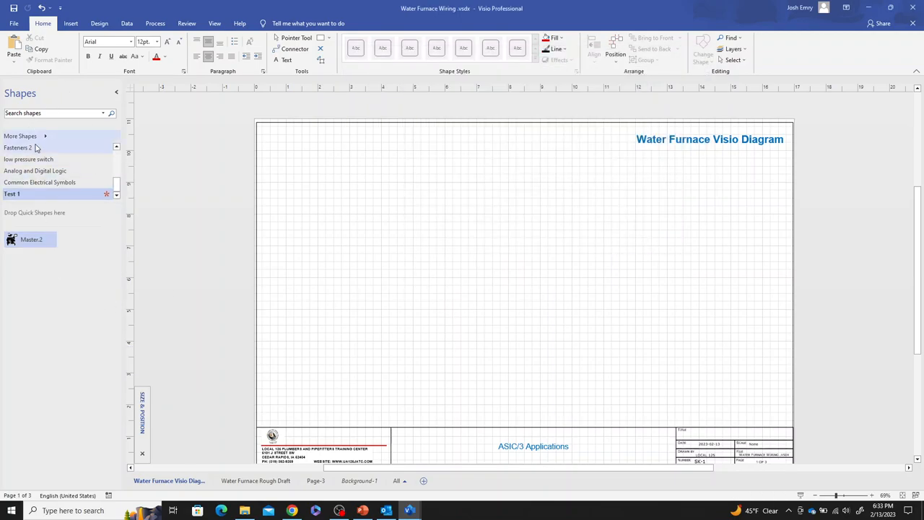
# Step: Confirm Test 1 is listed under More Shapes > My Shapes > stencils
pyautogui.click(21, 136)
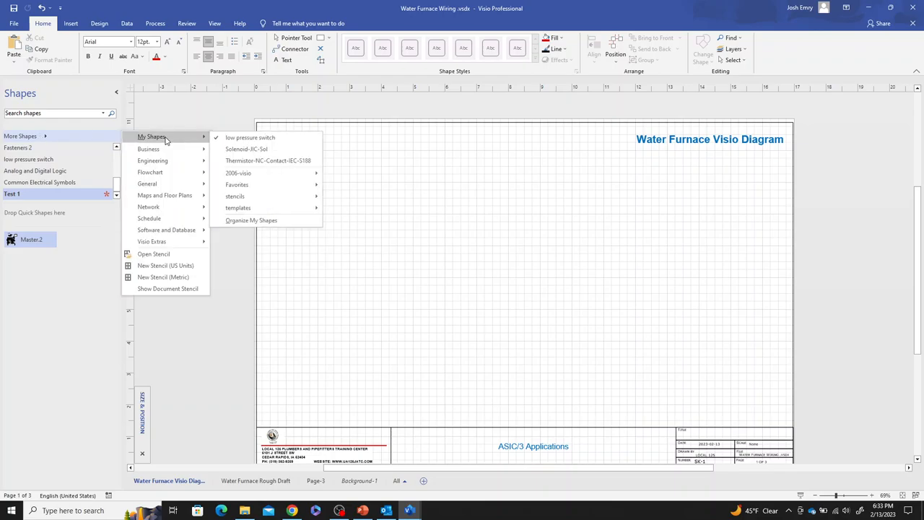
pyautogui.click(235, 195)
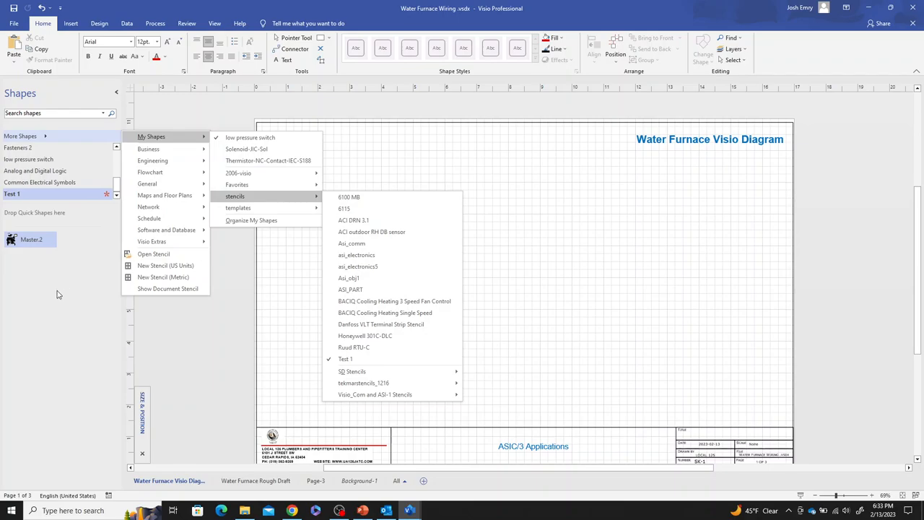
pyautogui.click(484, 209)
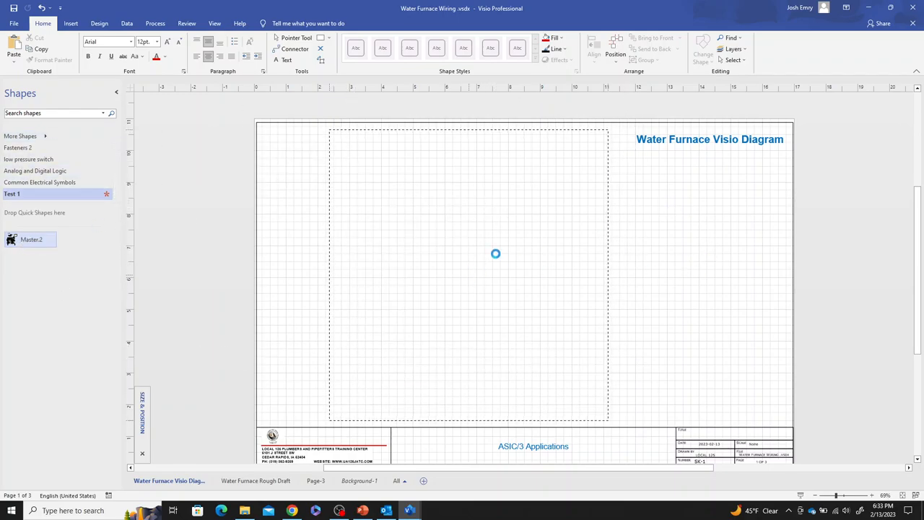
pyautogui.moveTo(793, 288)
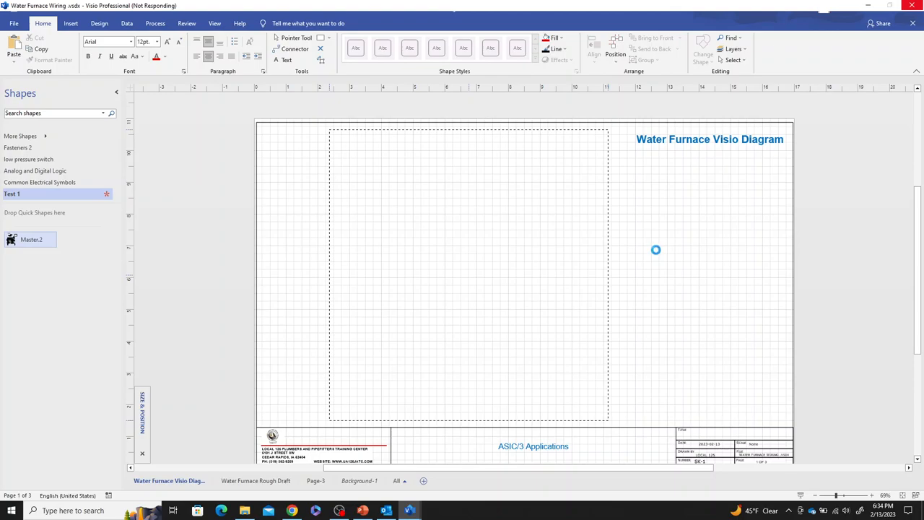
pyautogui.moveTo(654, 250)
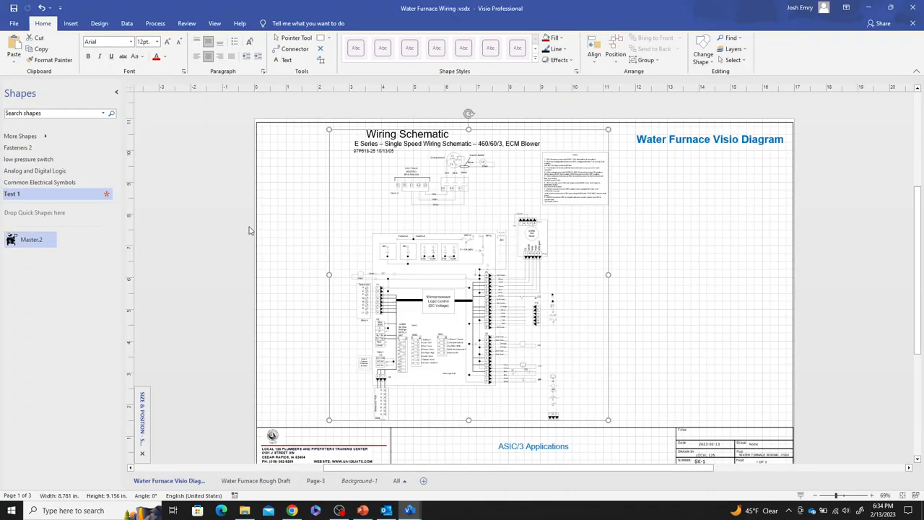
pyautogui.moveTo(408, 348)
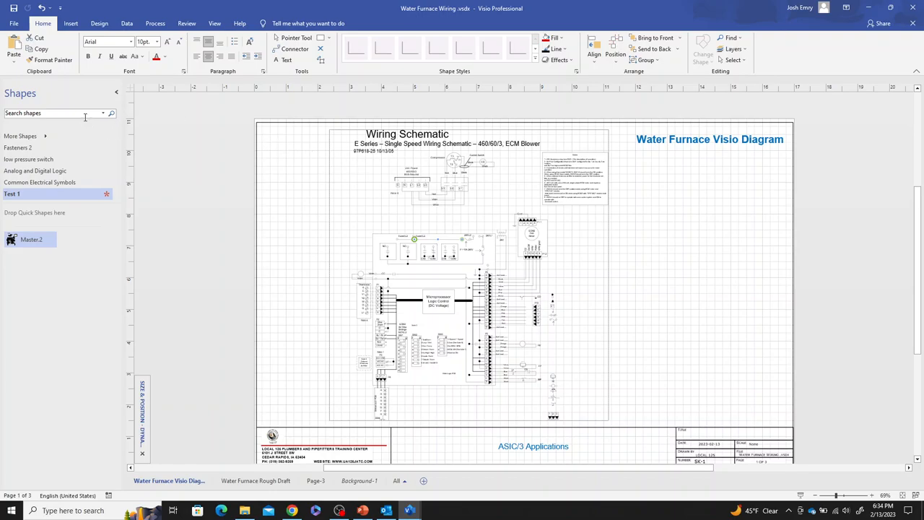
# Step: Reopen the More Shapes list after the schematic finishes placing
pyautogui.click(20, 136)
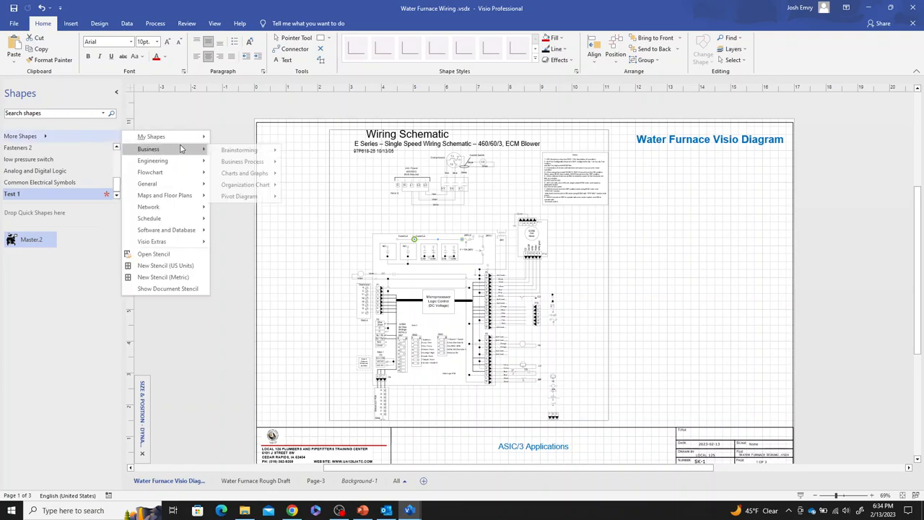